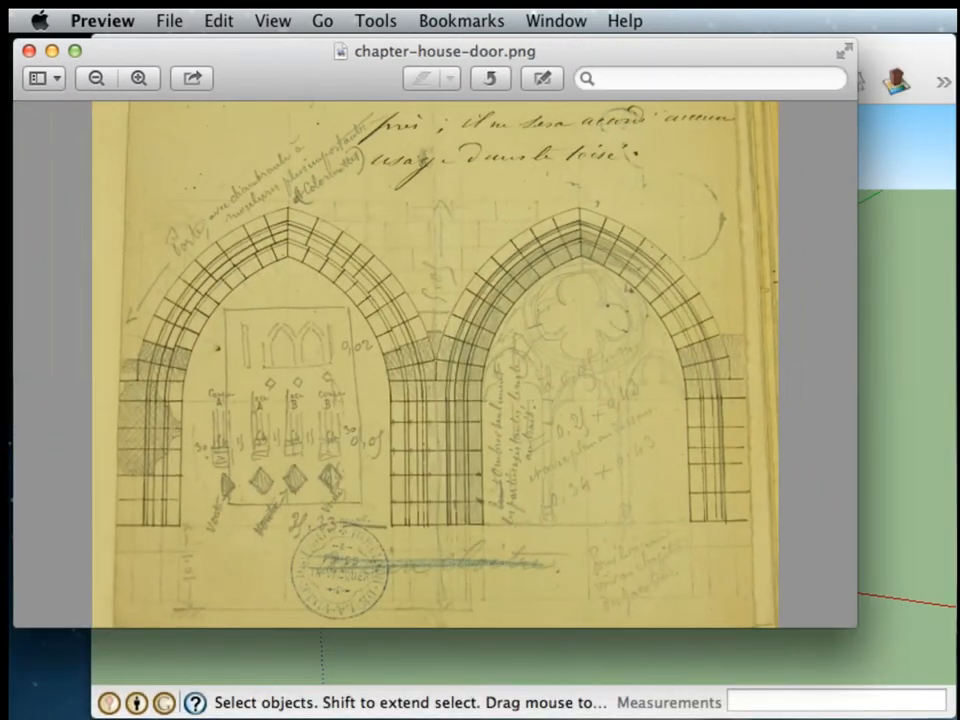
- Close the Preview drawing and bring up SketchUp's File > Import dialog
drag(445, 51, 470, 68)
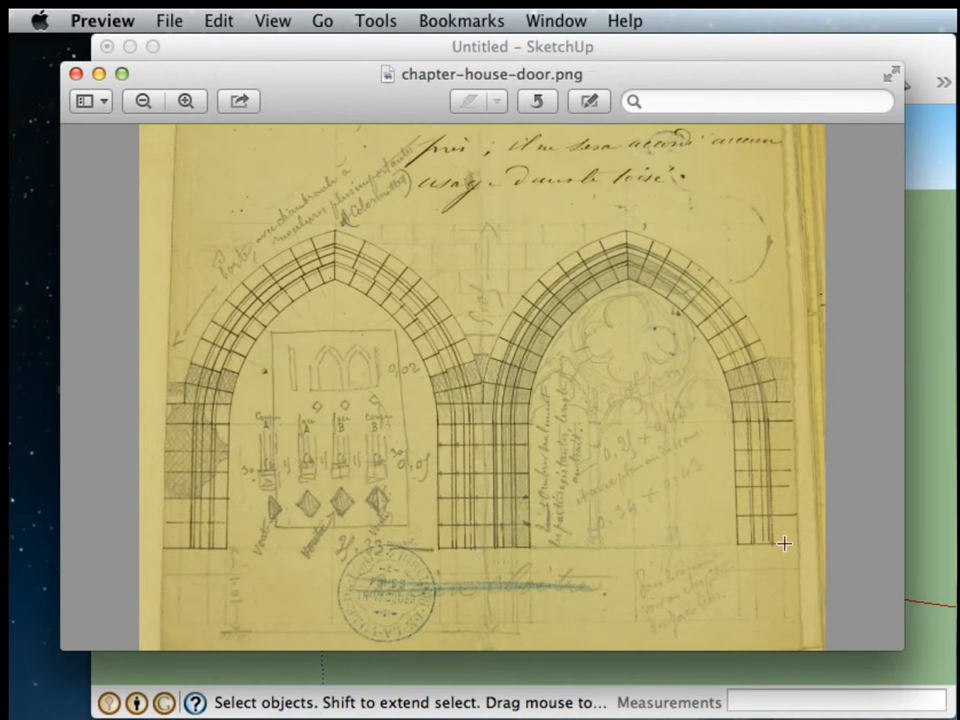
mouse_move(206, 468)
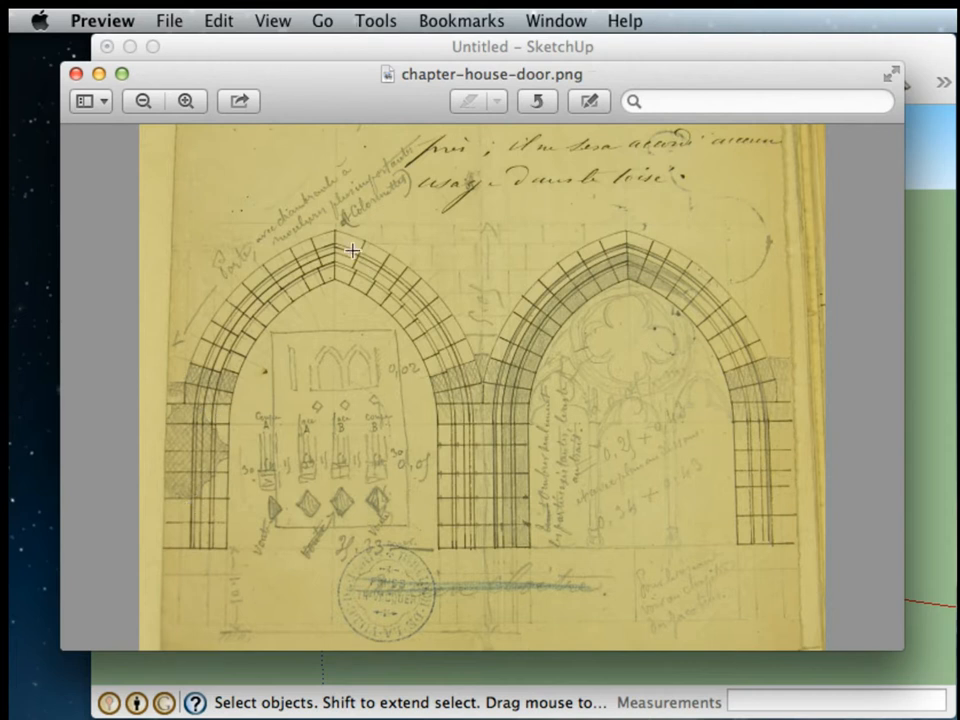
mouse_move(209, 476)
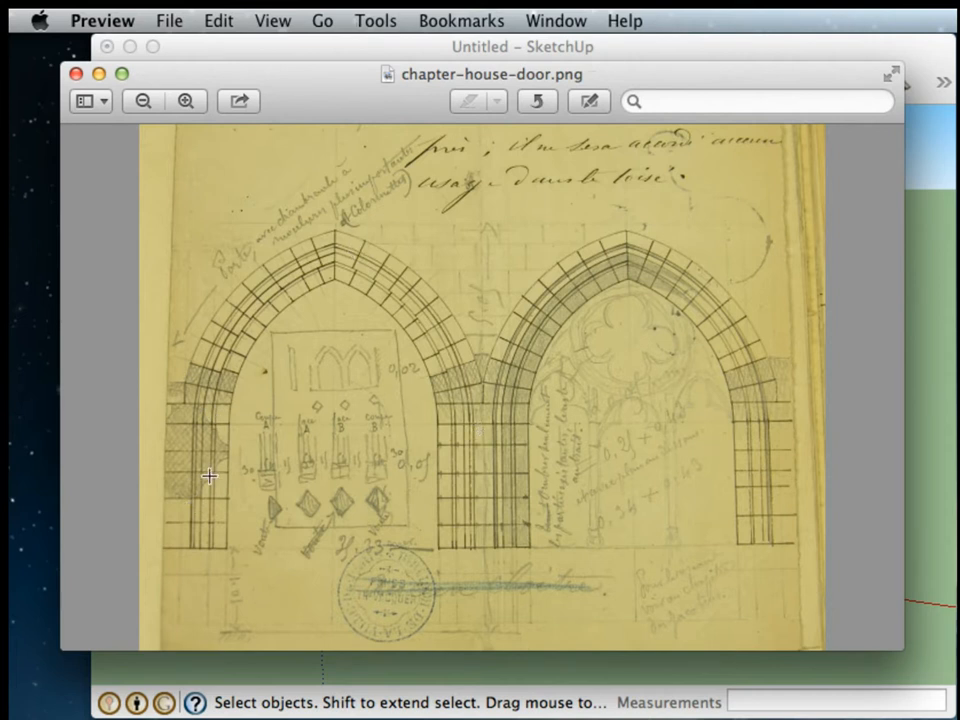
mouse_move(516, 223)
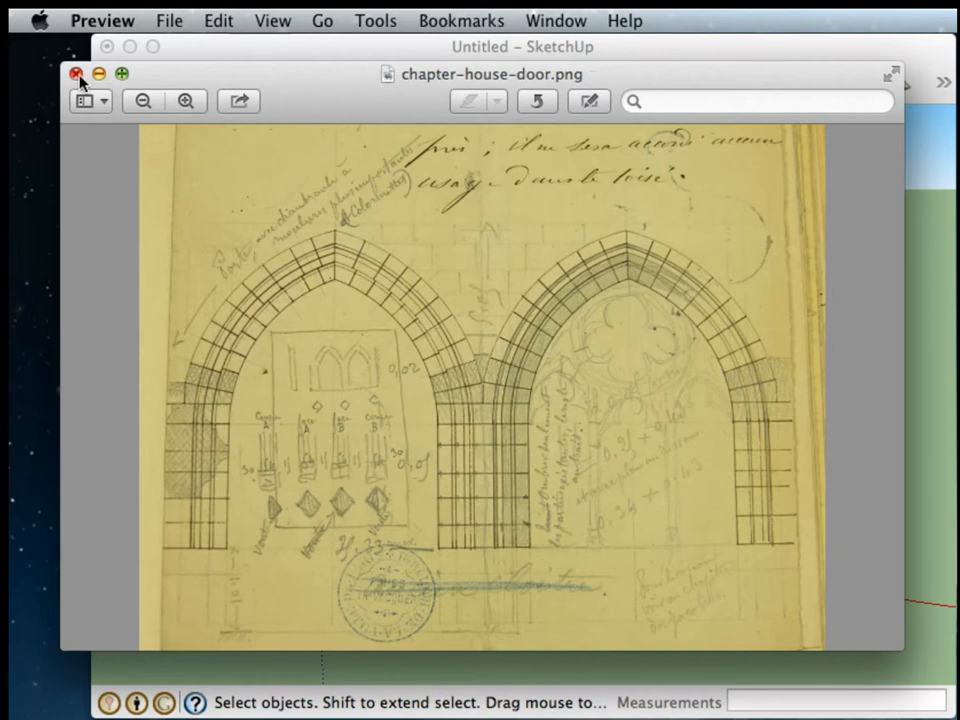
click(77, 74)
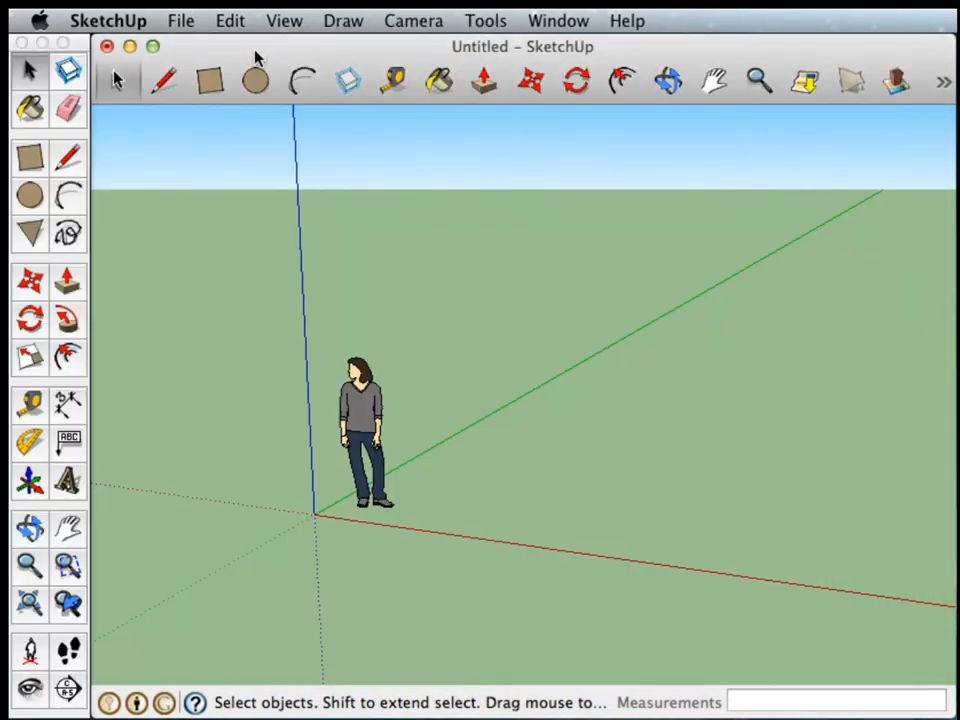
click(181, 20)
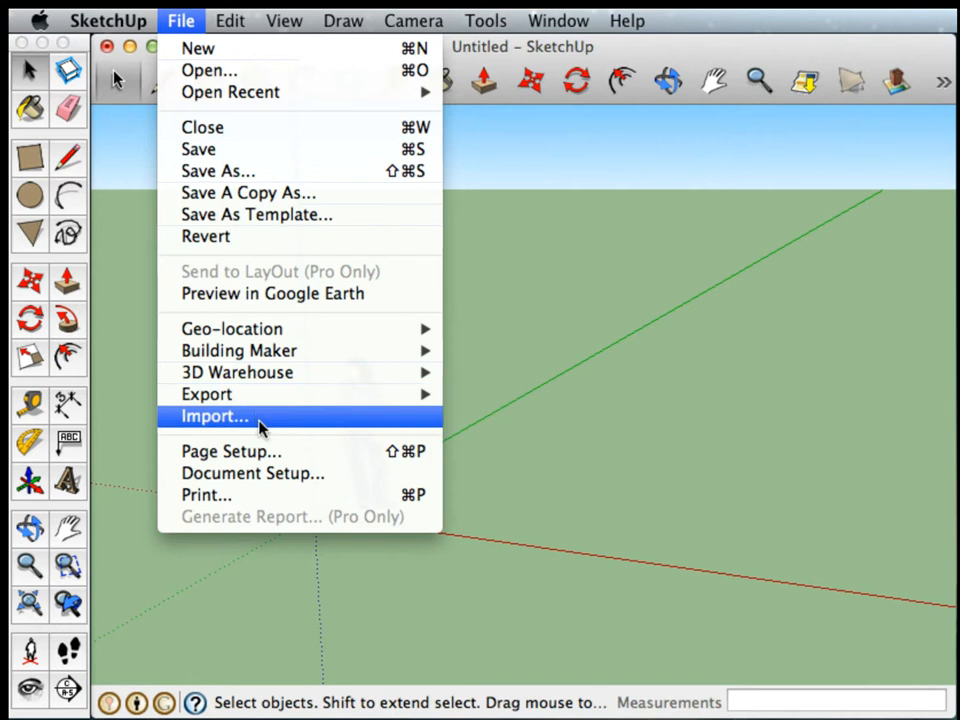
click(214, 416)
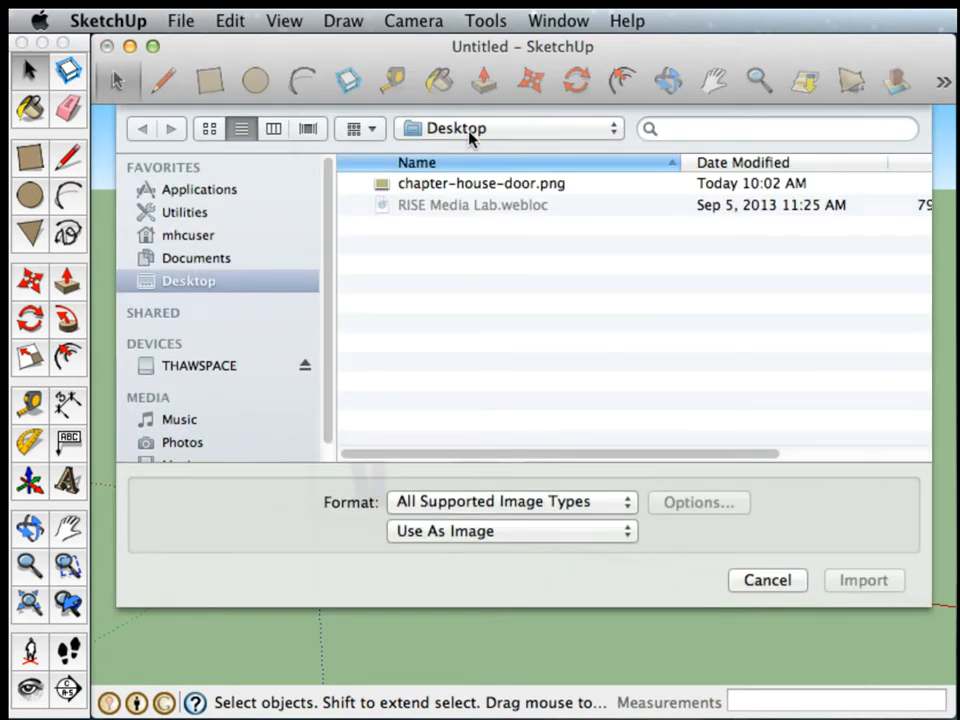
- Keep All Supported Image Types and select chapter-house-door.png on the Desktop
click(510, 501)
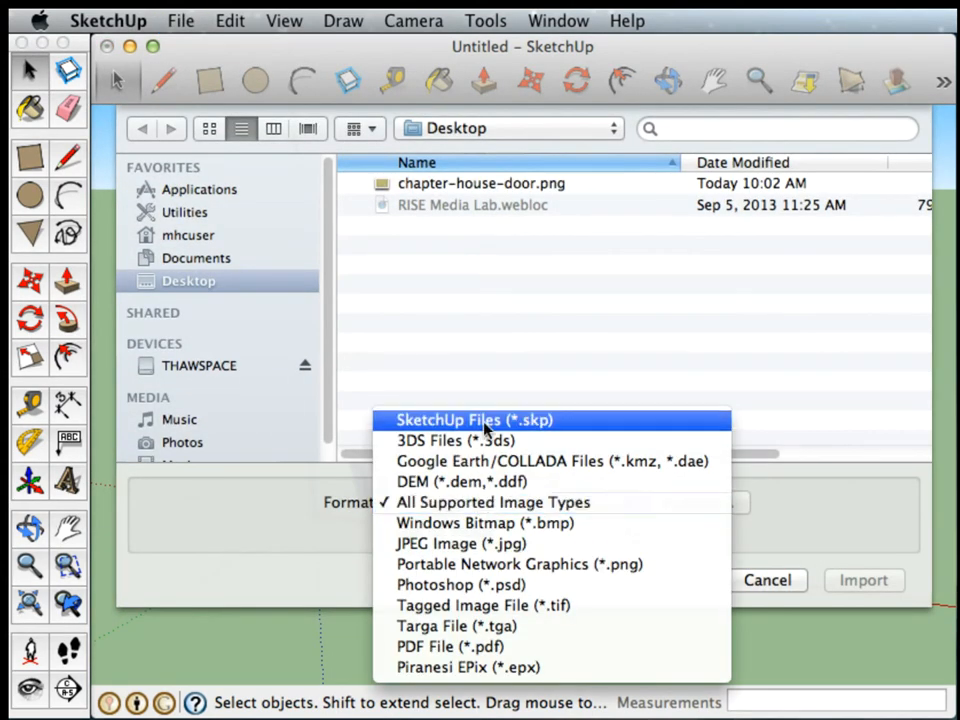
click(492, 502)
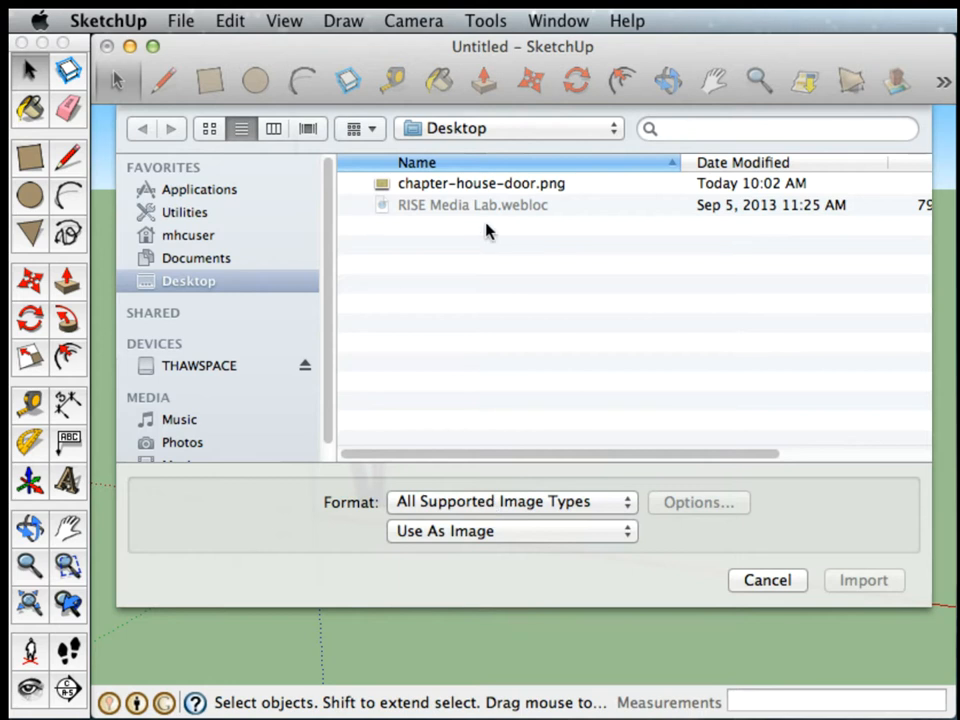
click(481, 183)
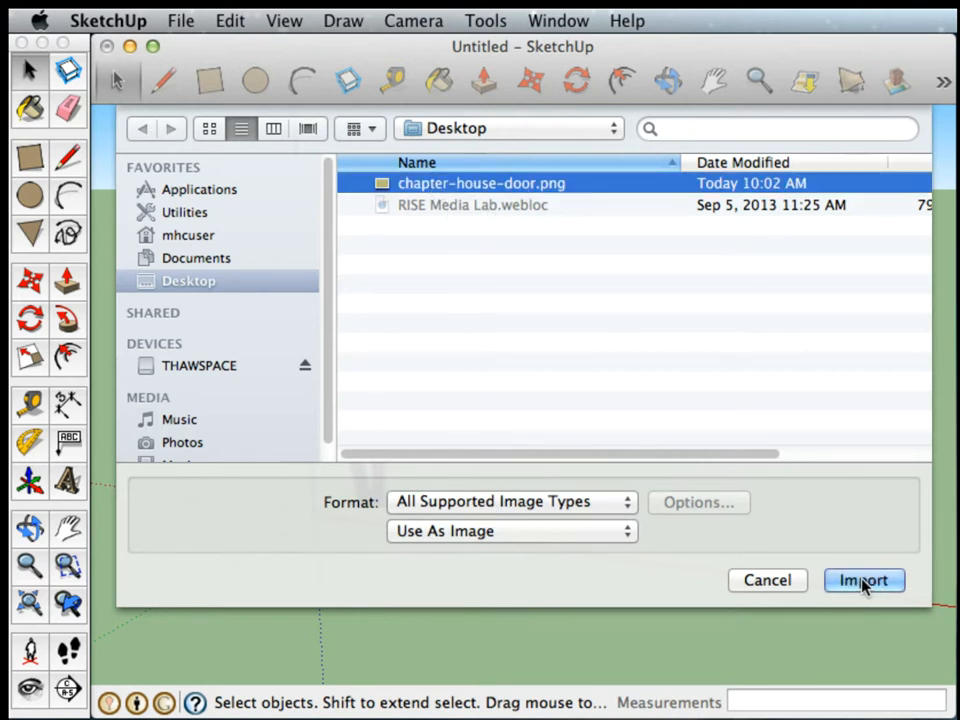
- Import chapter-house-door.png, placing its corner and size beyond the scale figure
click(863, 580)
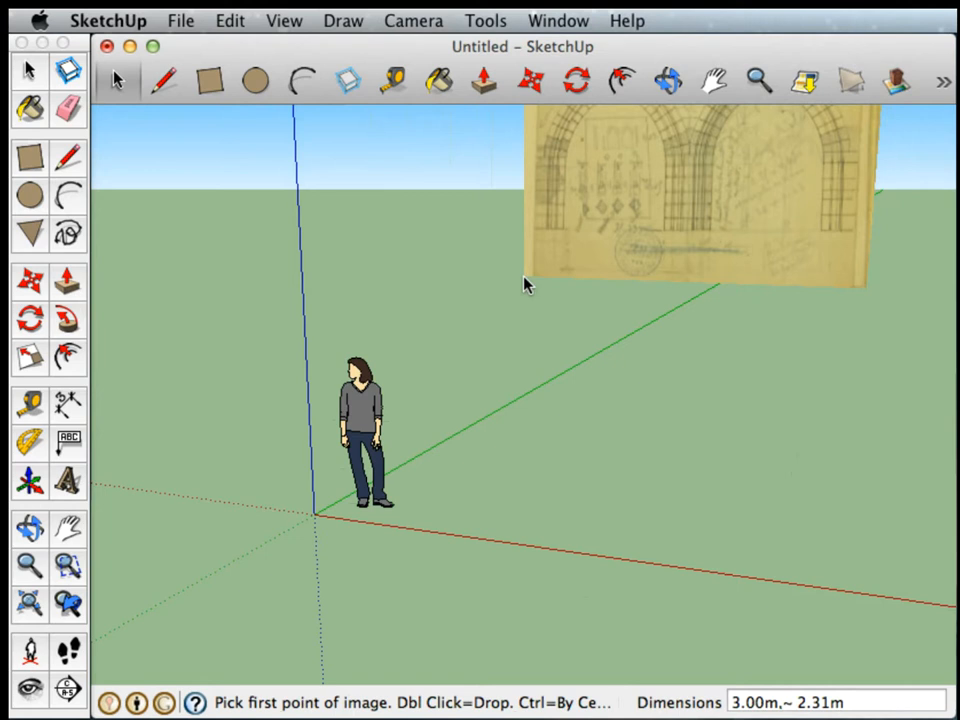
click(528, 285)
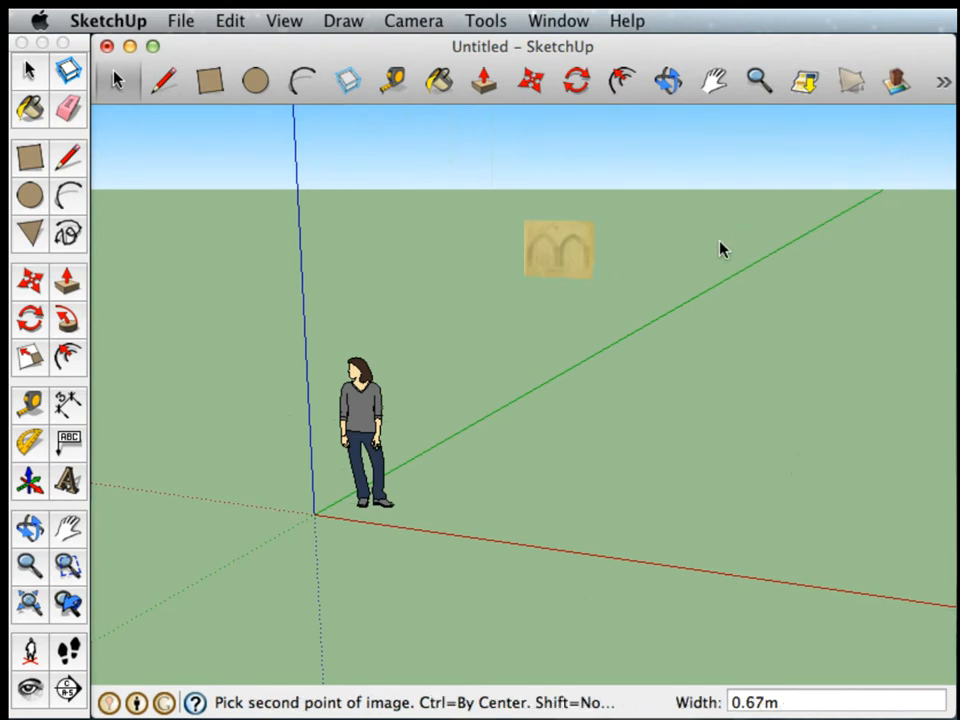
mouse_move(710, 225)
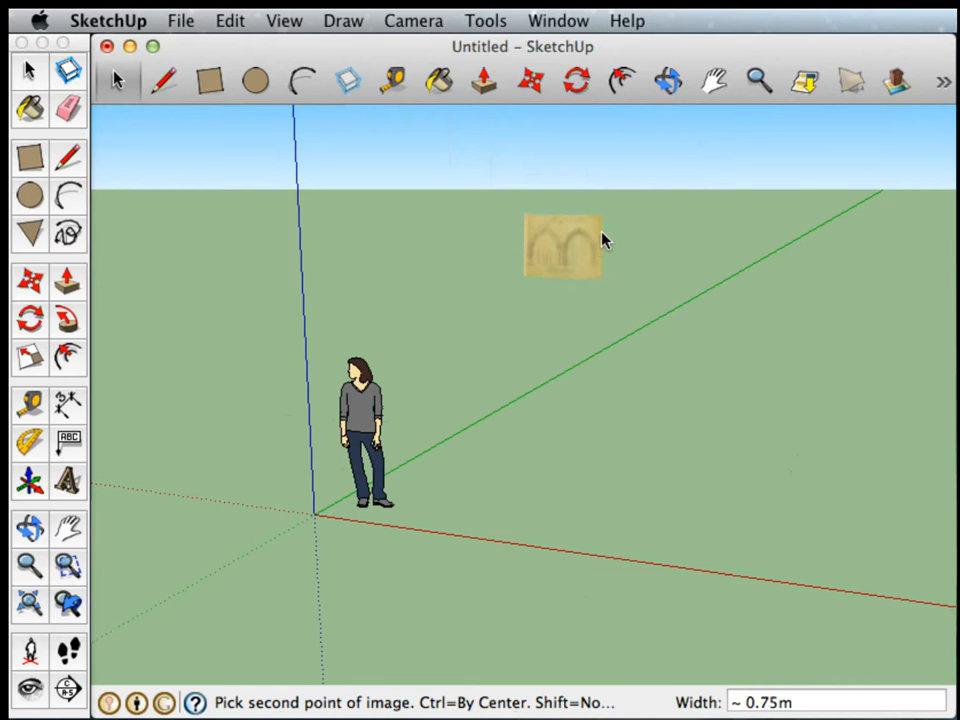
mouse_move(700, 267)
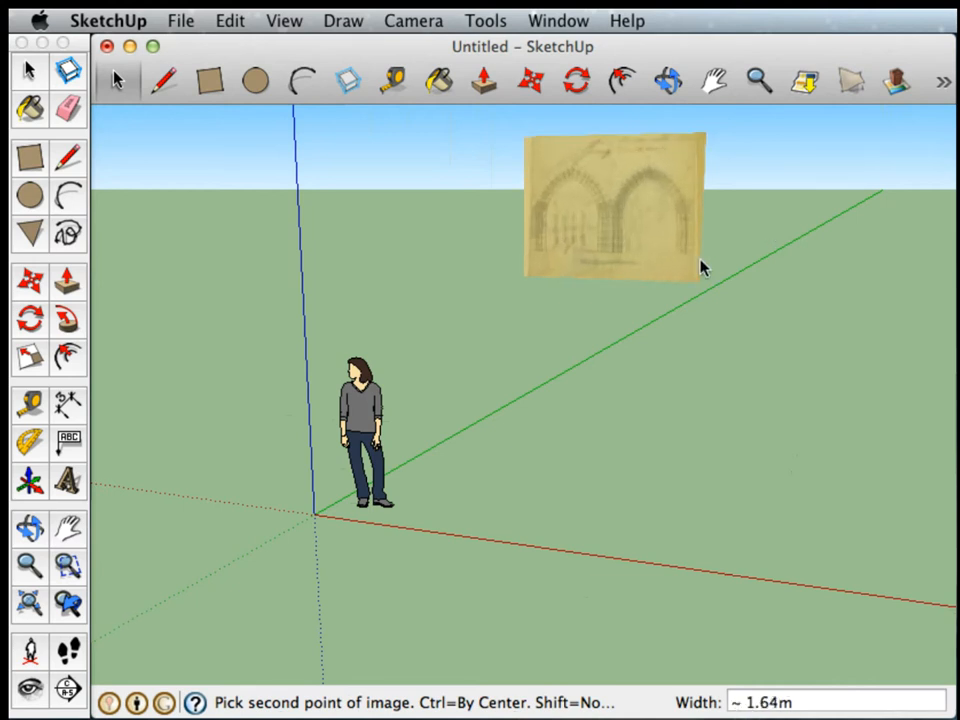
click(730, 270)
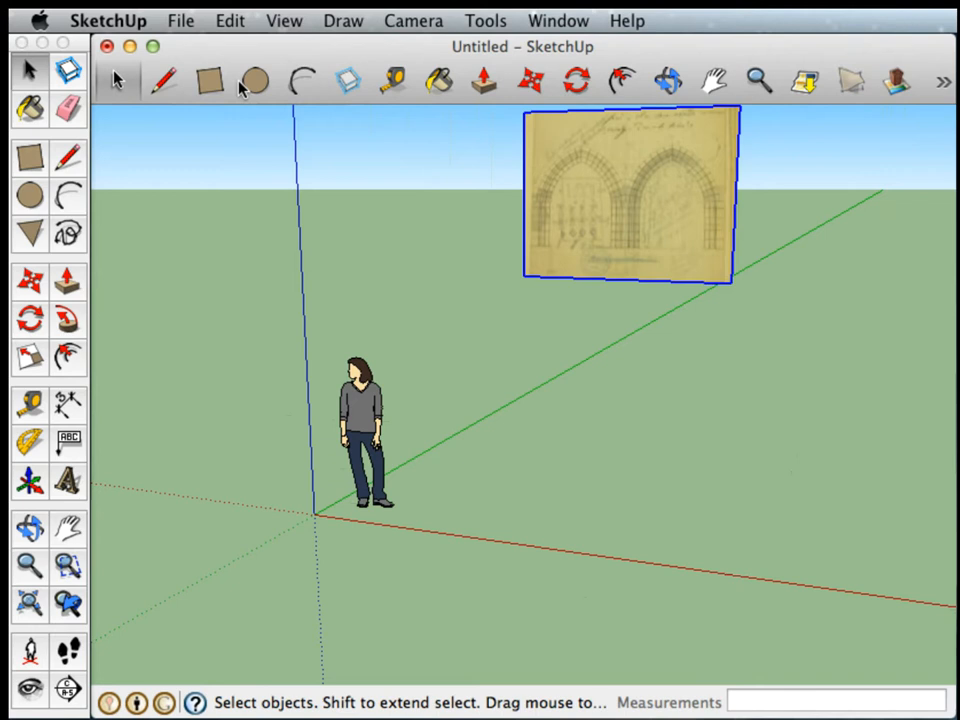
mouse_move(560, 270)
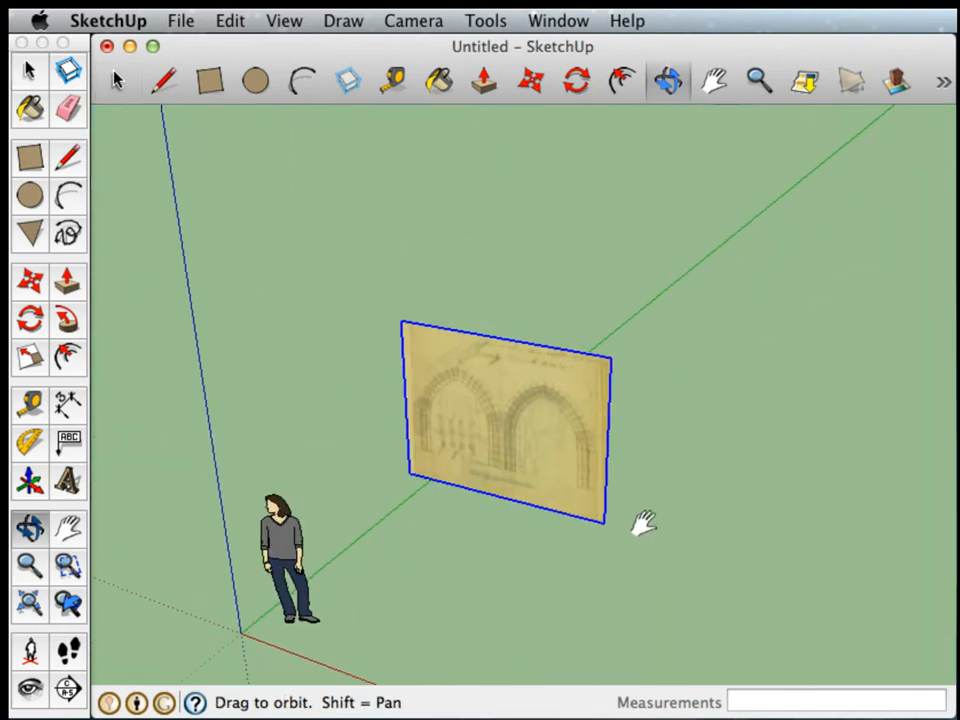
- Orbit the view to check the doorway drawing stands upright as a flat image
drag(645, 525, 820, 475)
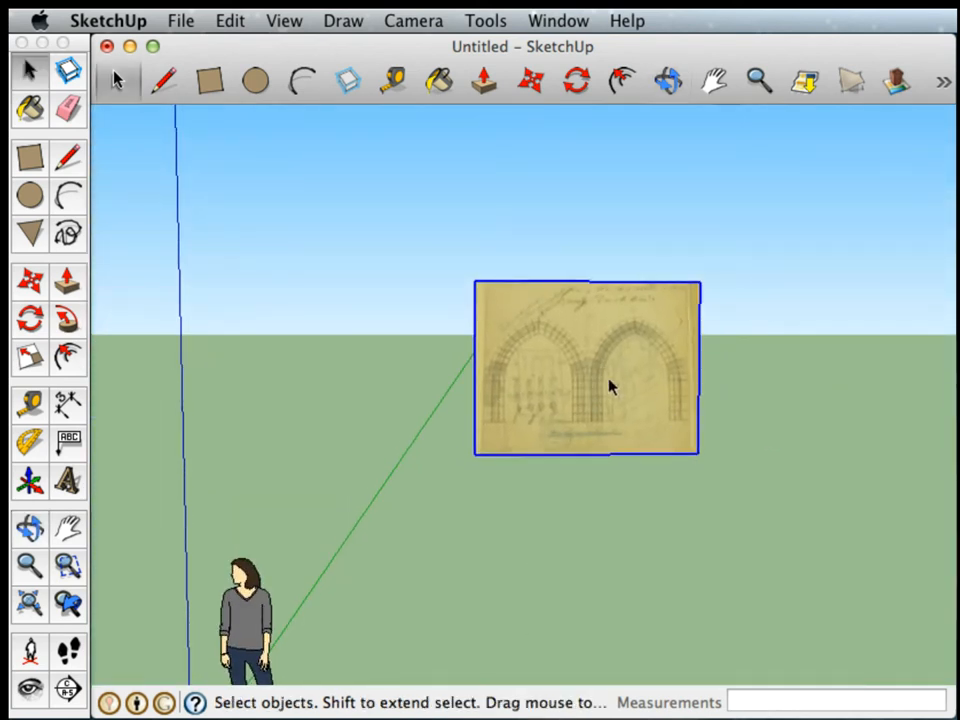
mouse_move(605, 390)
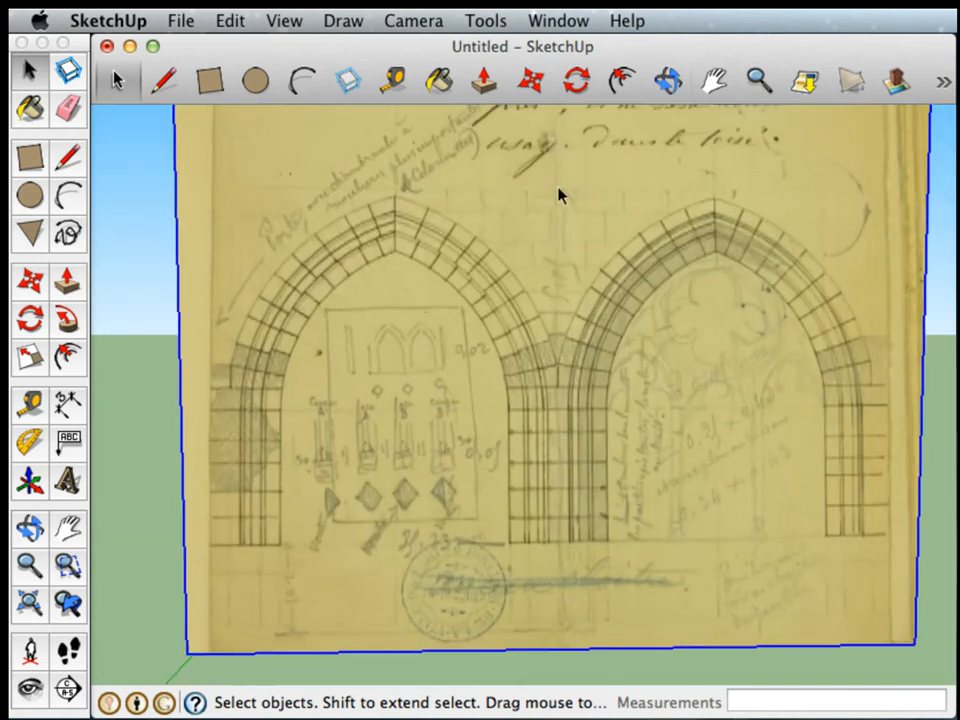
mouse_move(552, 307)
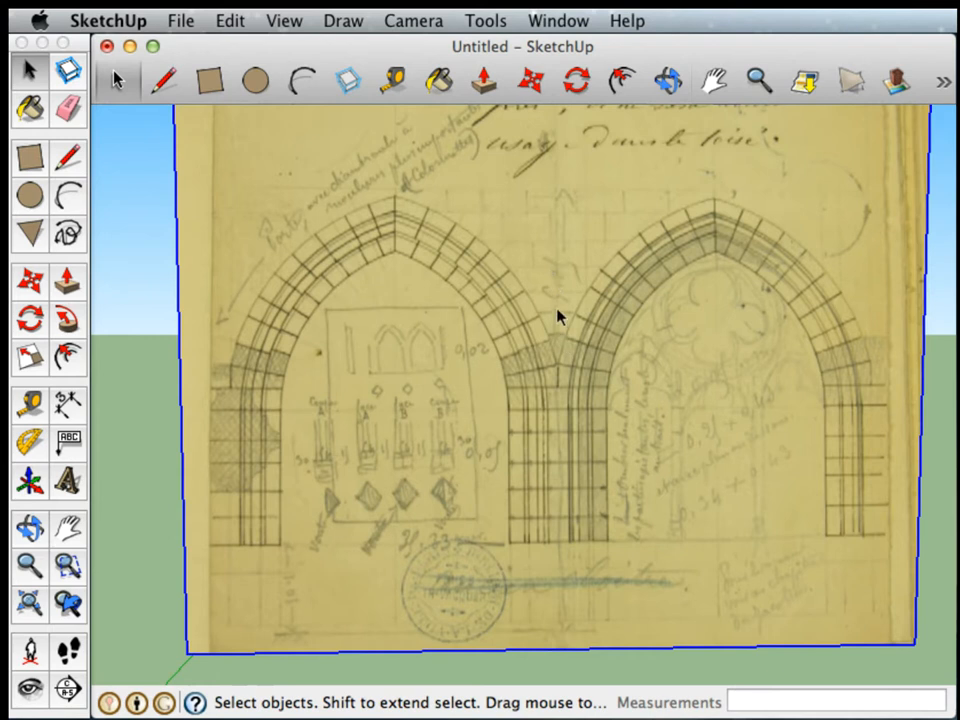
mouse_move(578, 198)
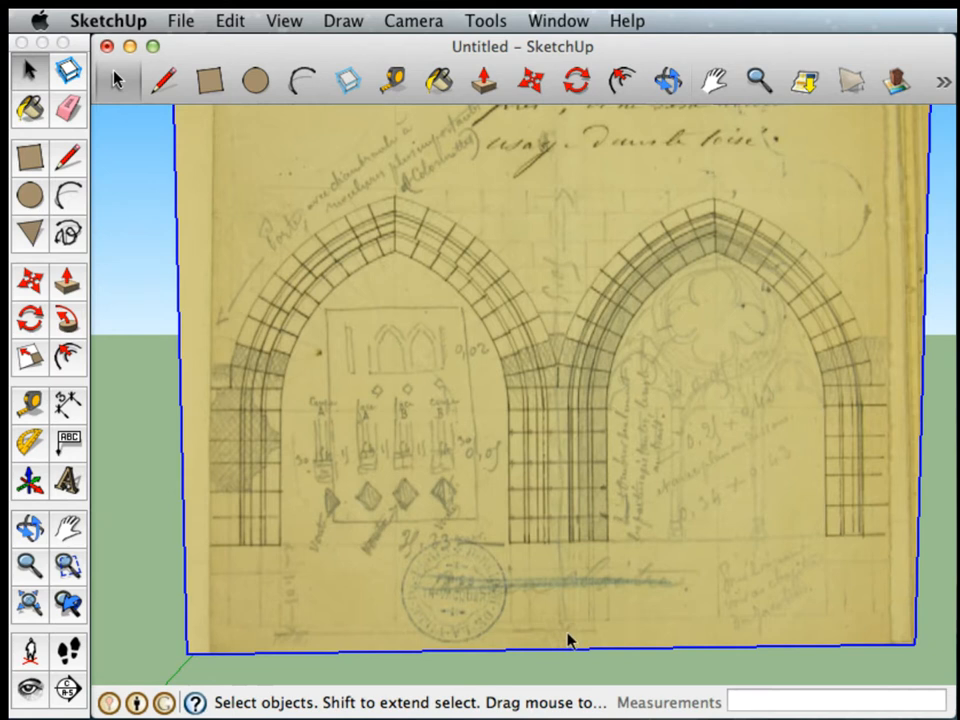
- Measure down the doorway drawing from the point above the arches, reading 1.14m
click(393, 82)
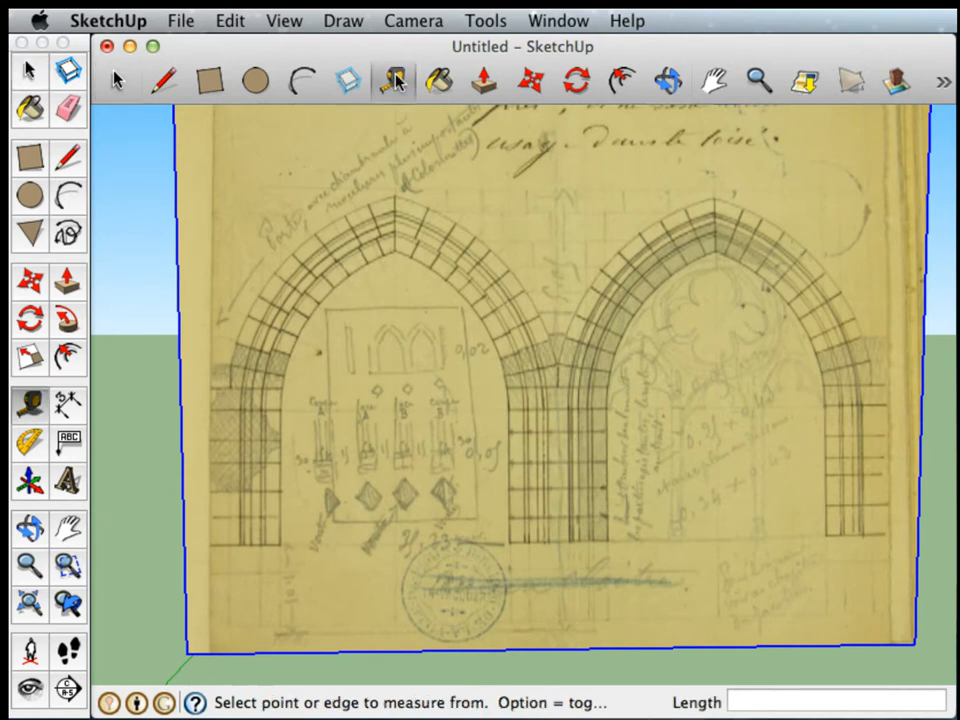
mouse_move(450, 125)
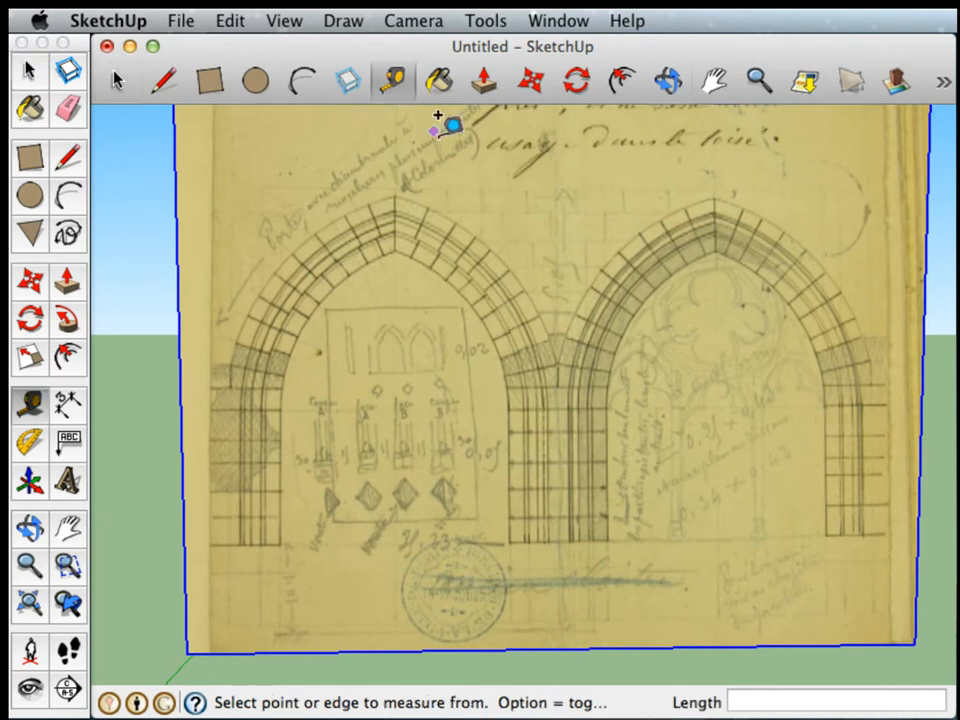
mouse_move(575, 185)
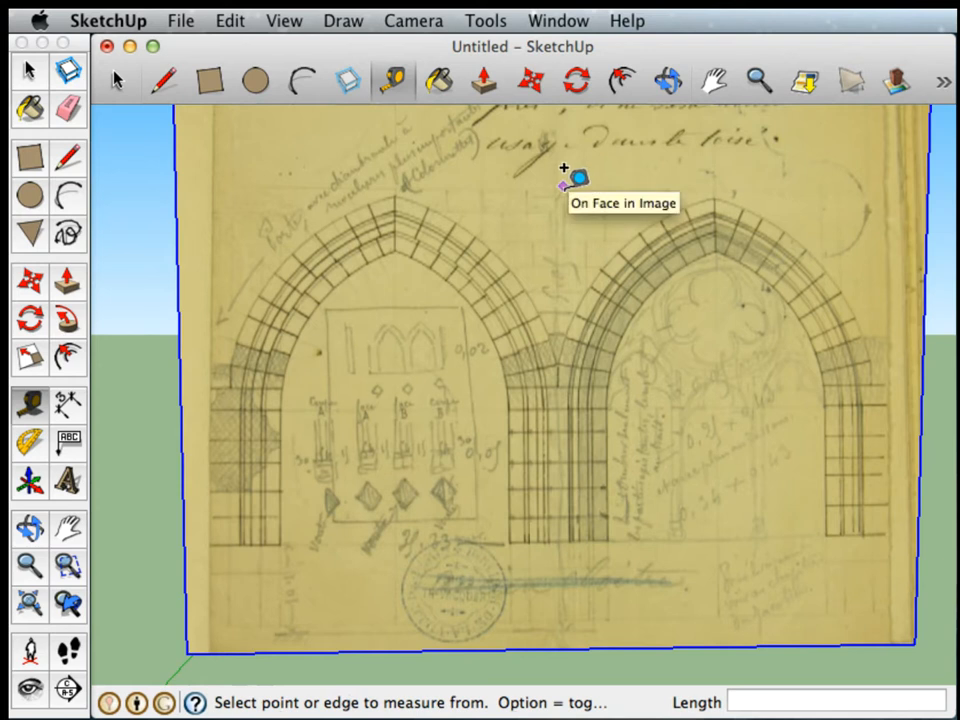
mouse_move(575, 180)
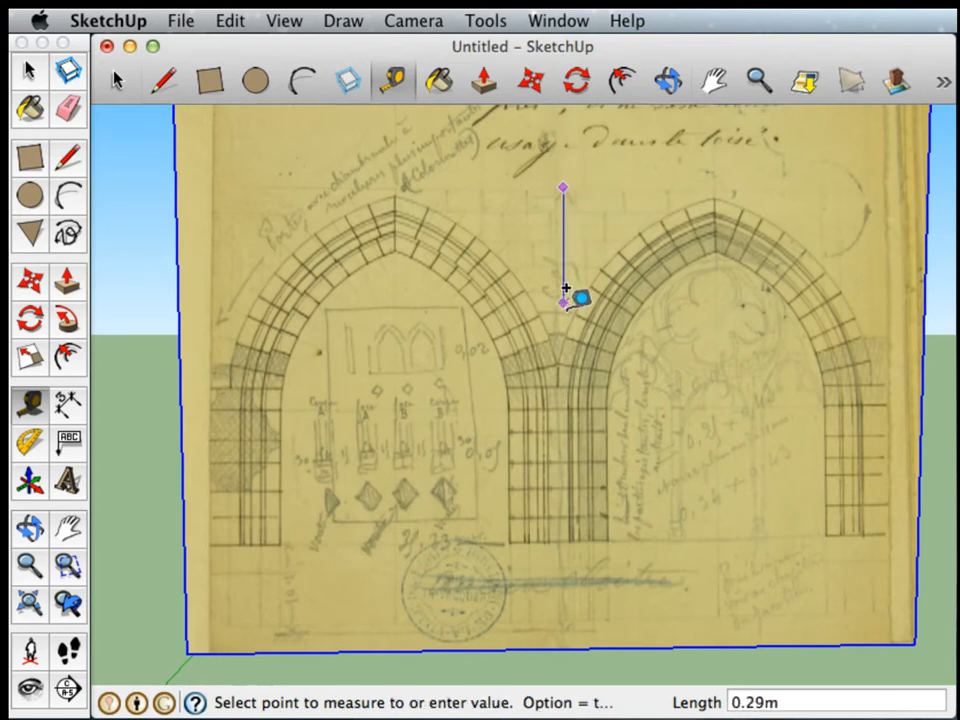
mouse_move(590, 535)
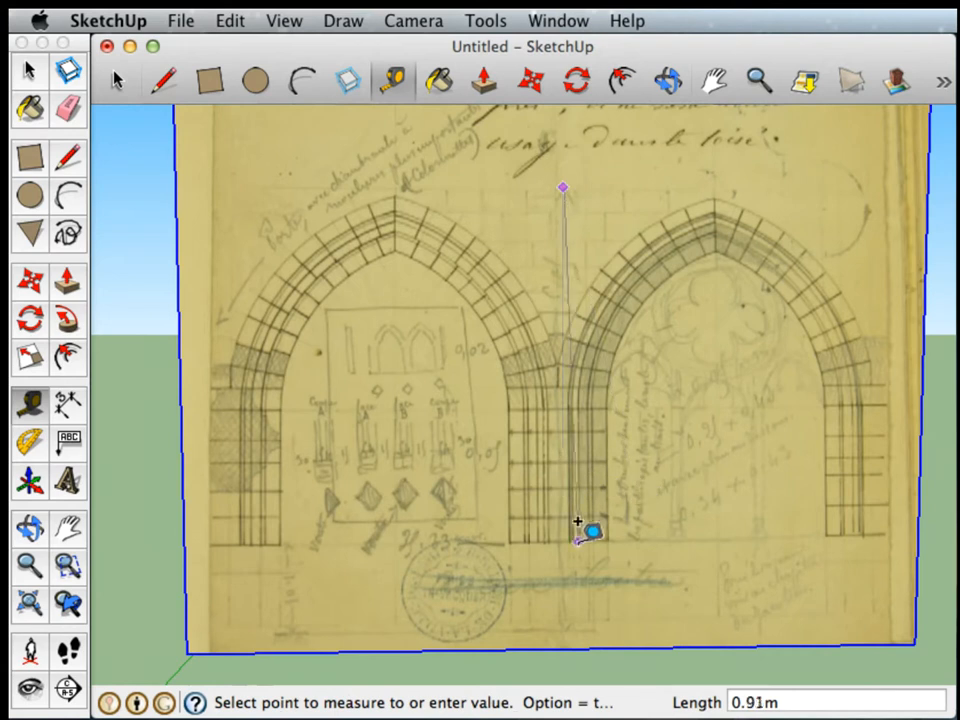
mouse_move(568, 615)
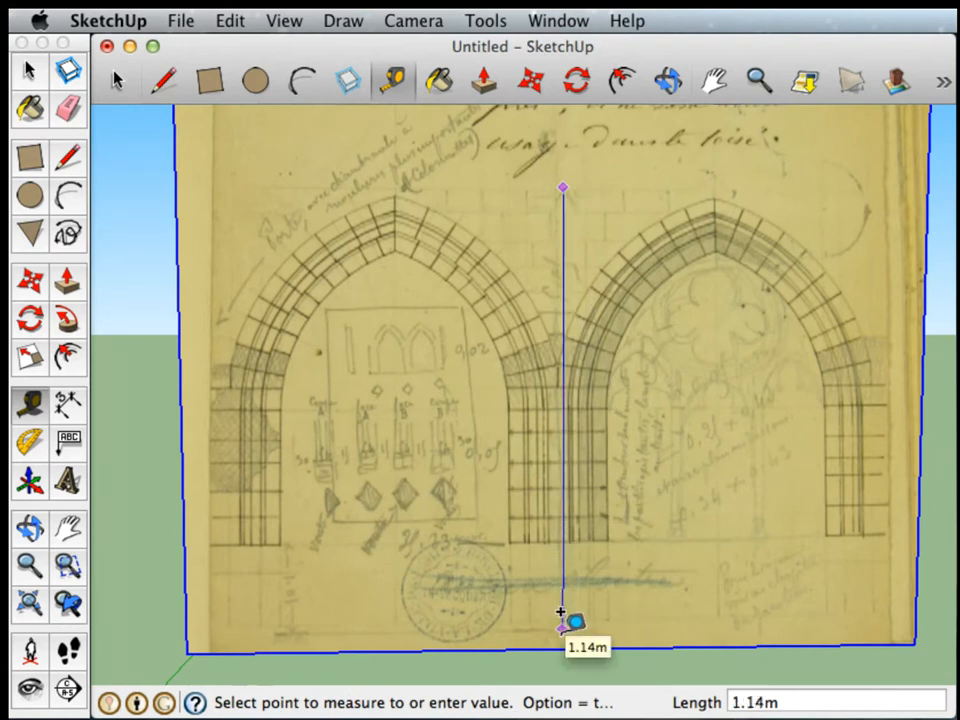
mouse_move(565, 595)
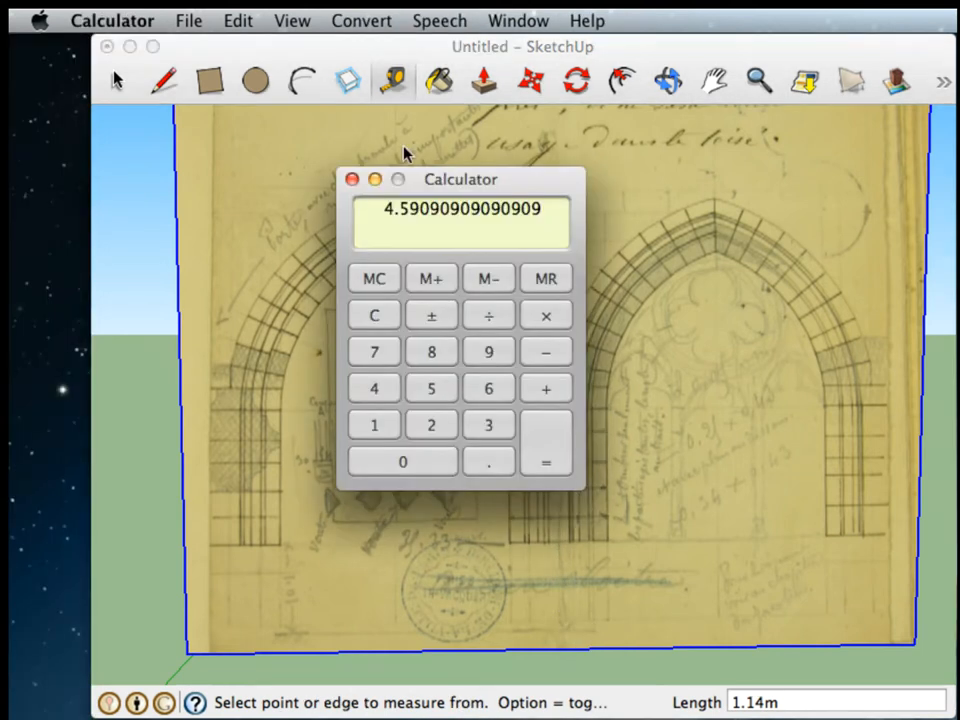
- Clear Calculator and compute 5 ÷ 1.14 for a scale factor of 4.4298
click(373, 315)
text(5)
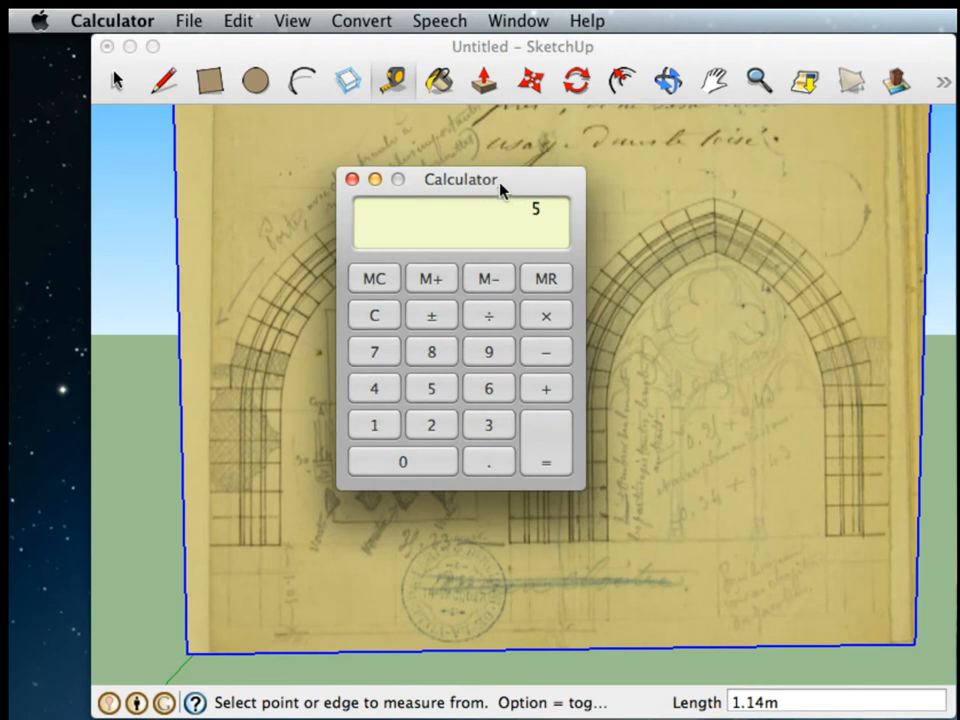
click(488, 461)
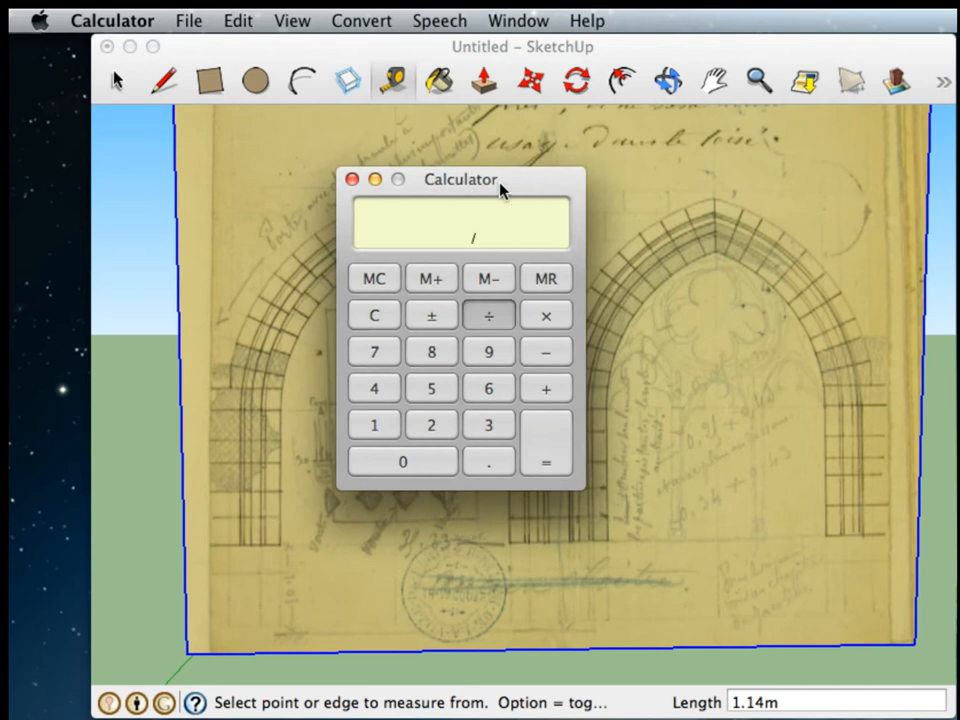
text(1.14)
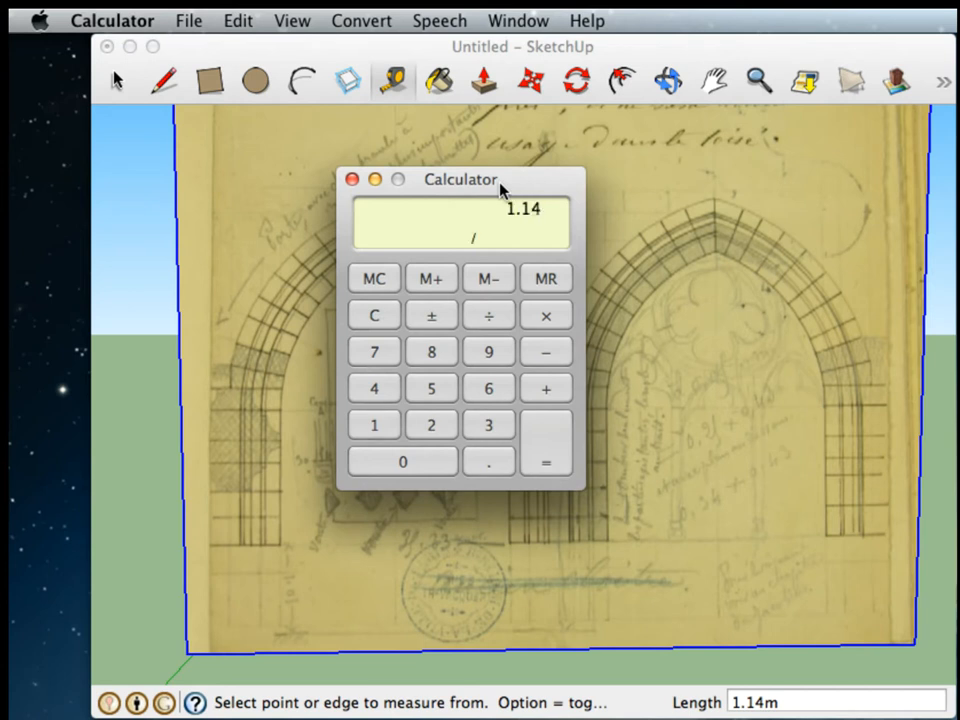
click(544, 461)
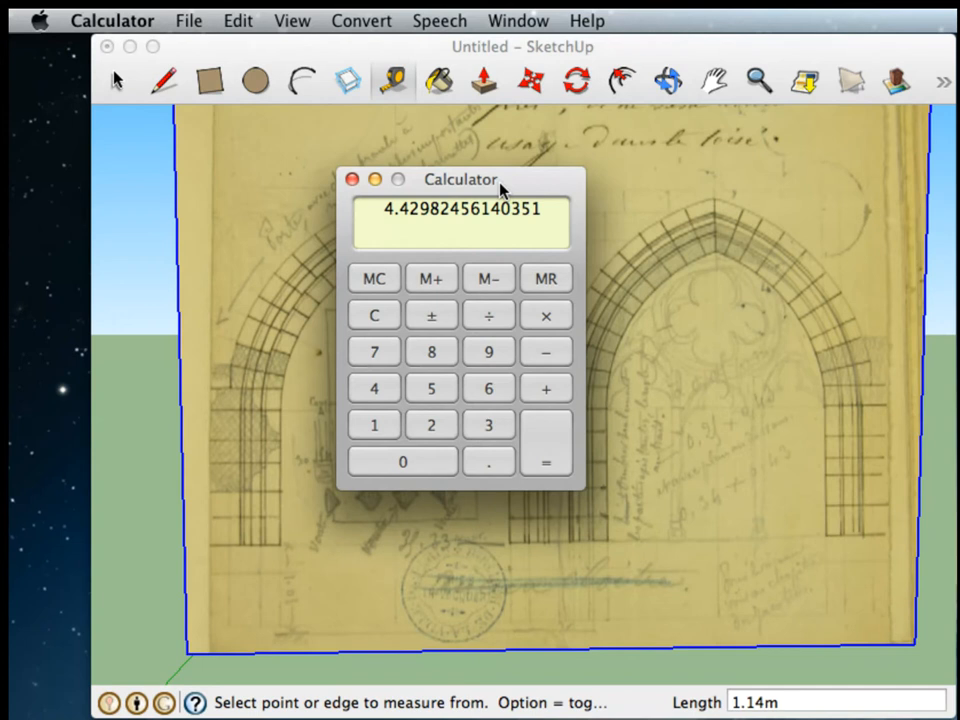
mouse_move(419, 230)
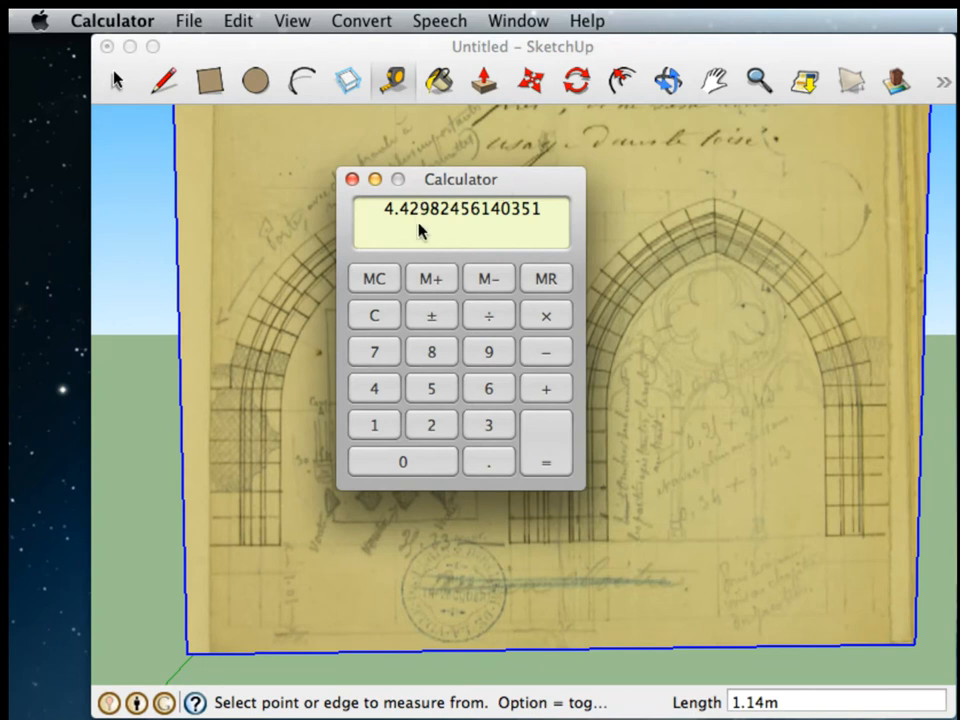
mouse_move(522, 195)
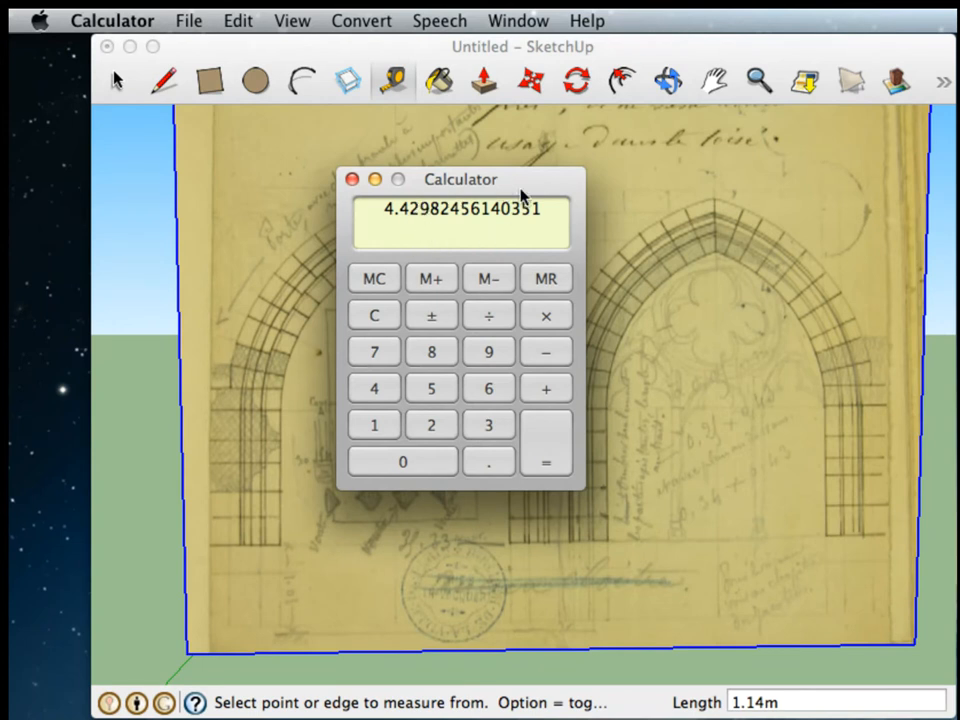
mouse_move(765, 62)
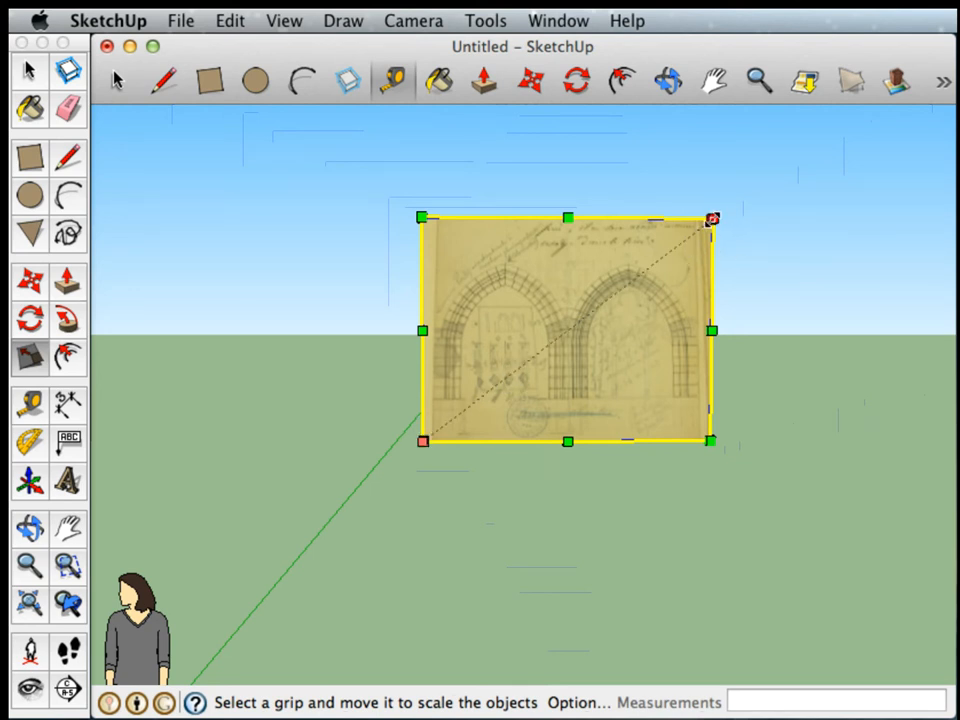
- Scale the doorway drawing uniformly from its top-right corner by the calculated factor
drag(711, 218, 655, 264)
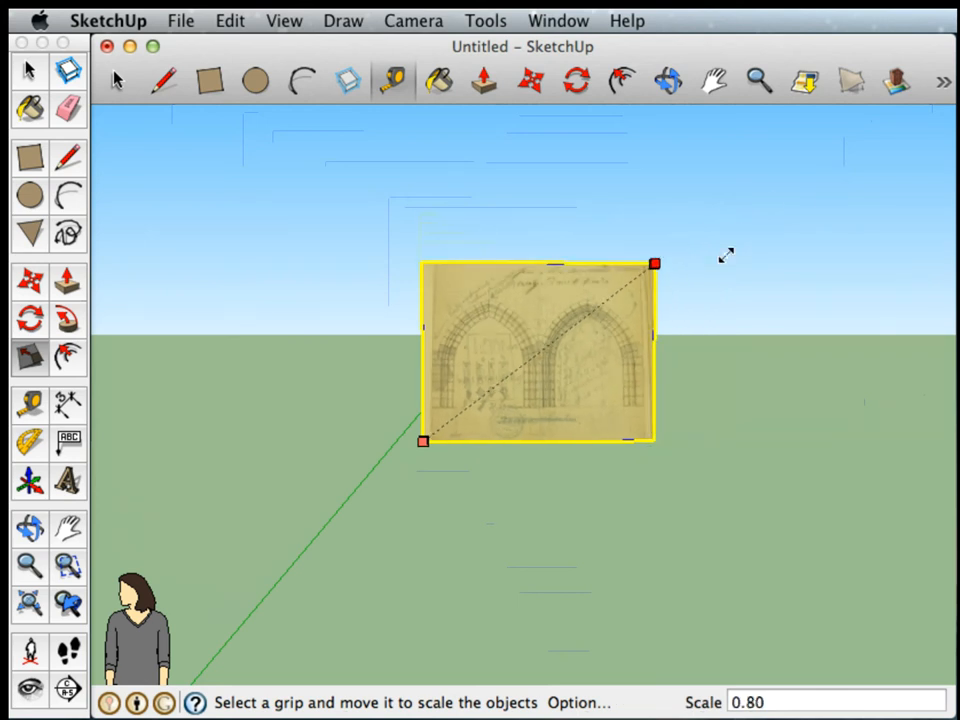
drag(655, 264, 648, 268)
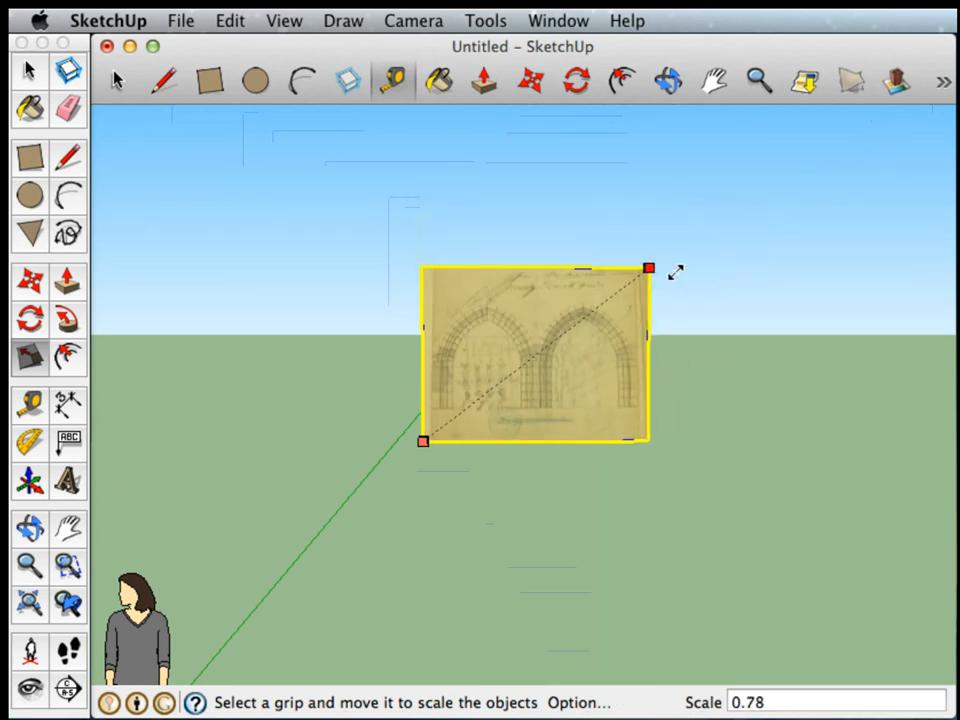
drag(648, 267, 711, 218)
text(4)
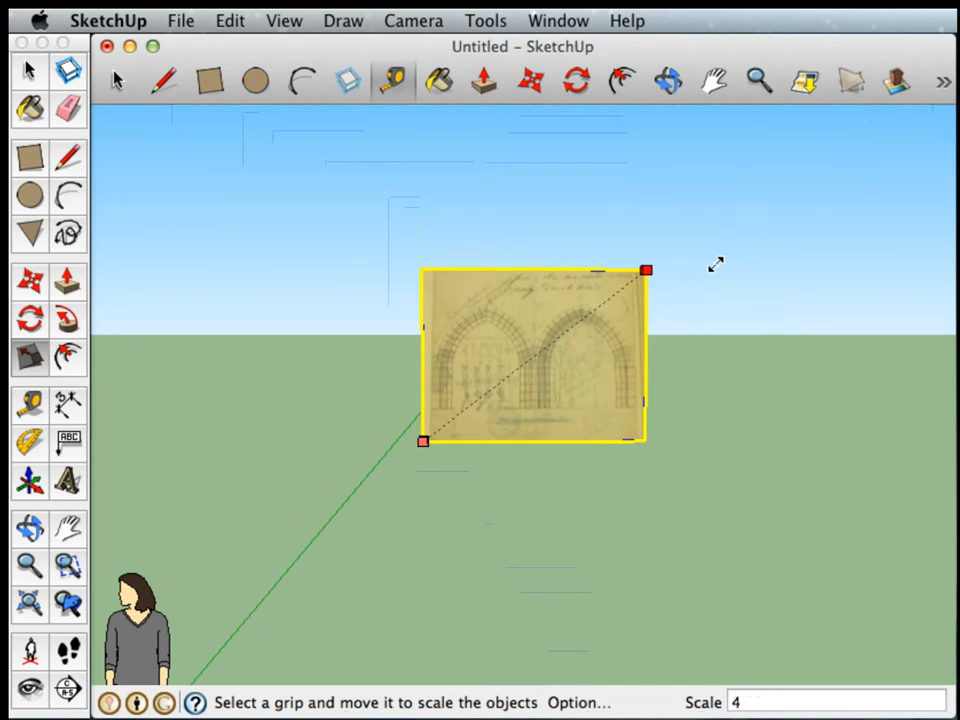
drag(647, 270, 725, 272)
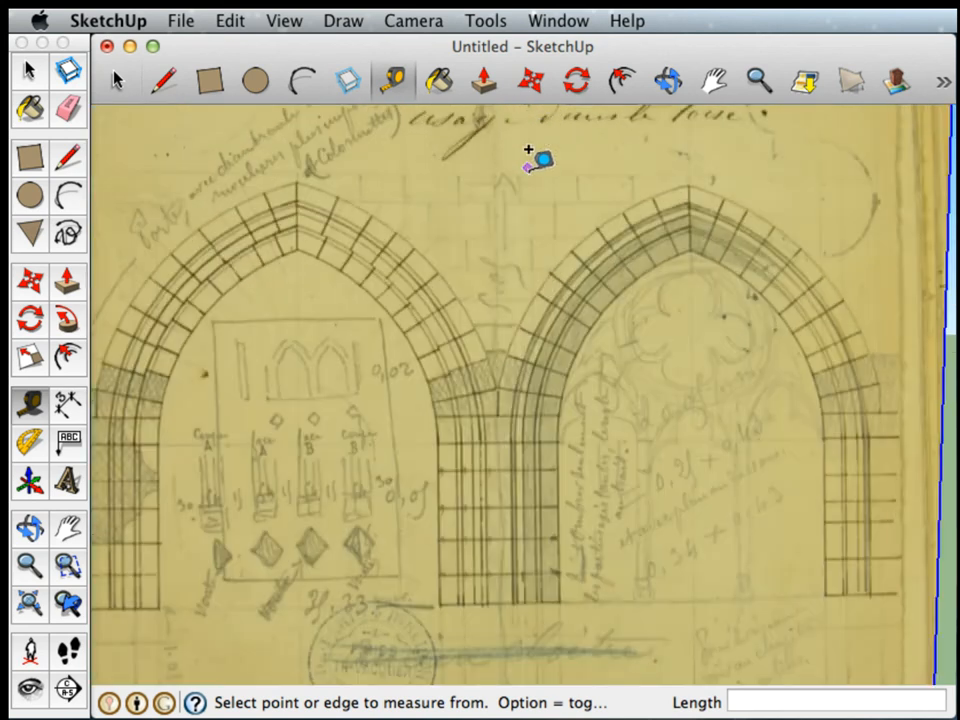
- Zoom in on the enlarged drawing to re-measure the reference height, about 5.05m
scroll(down, 3)
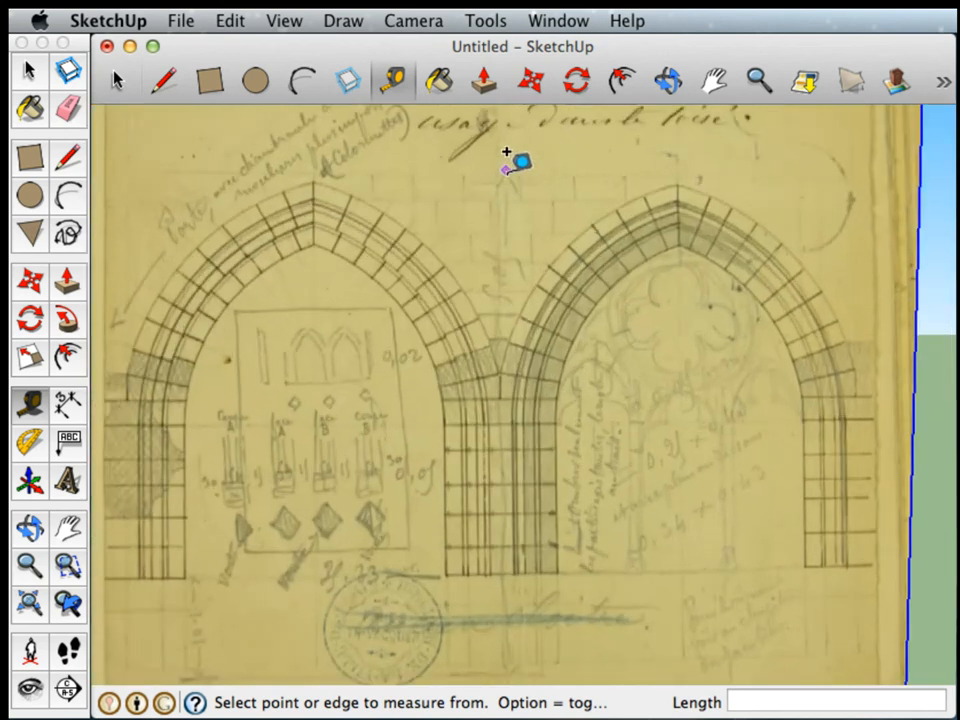
mouse_move(510, 160)
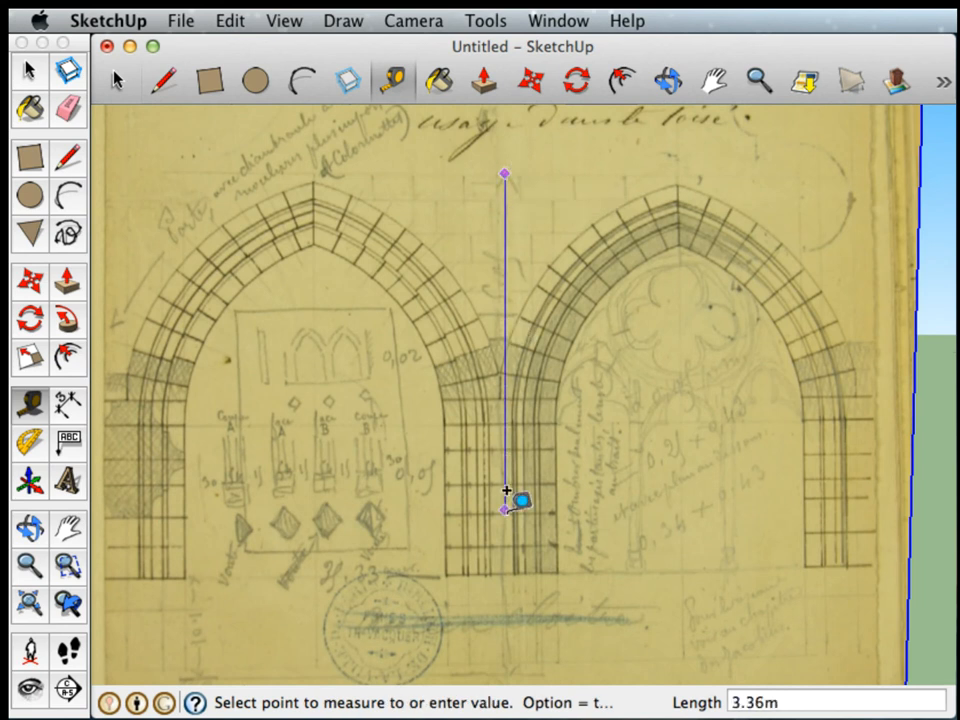
mouse_move(512, 660)
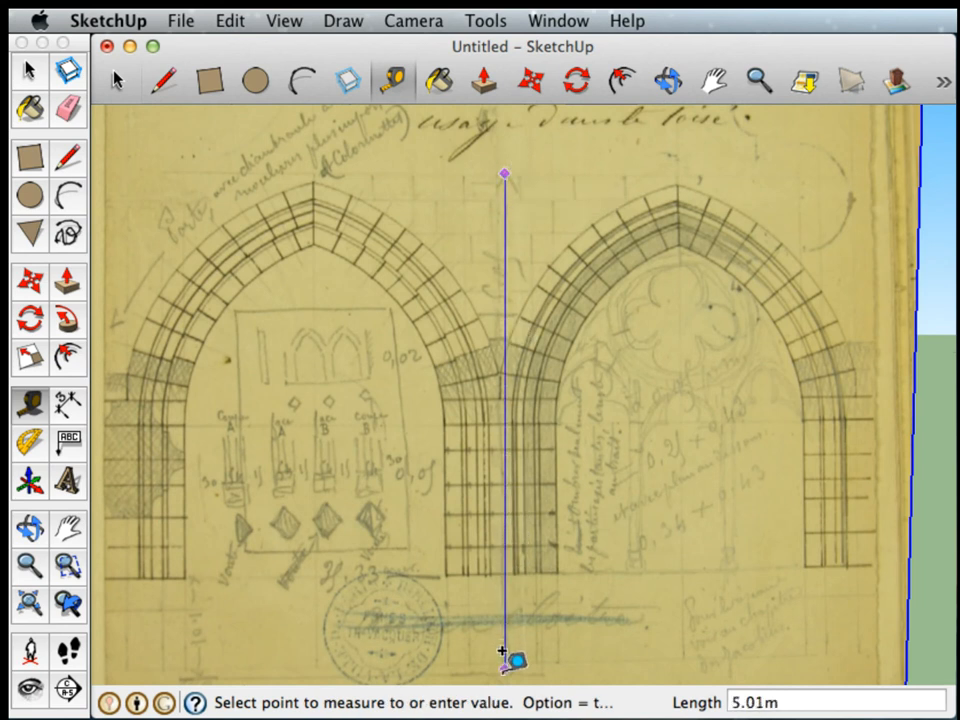
mouse_move(512, 660)
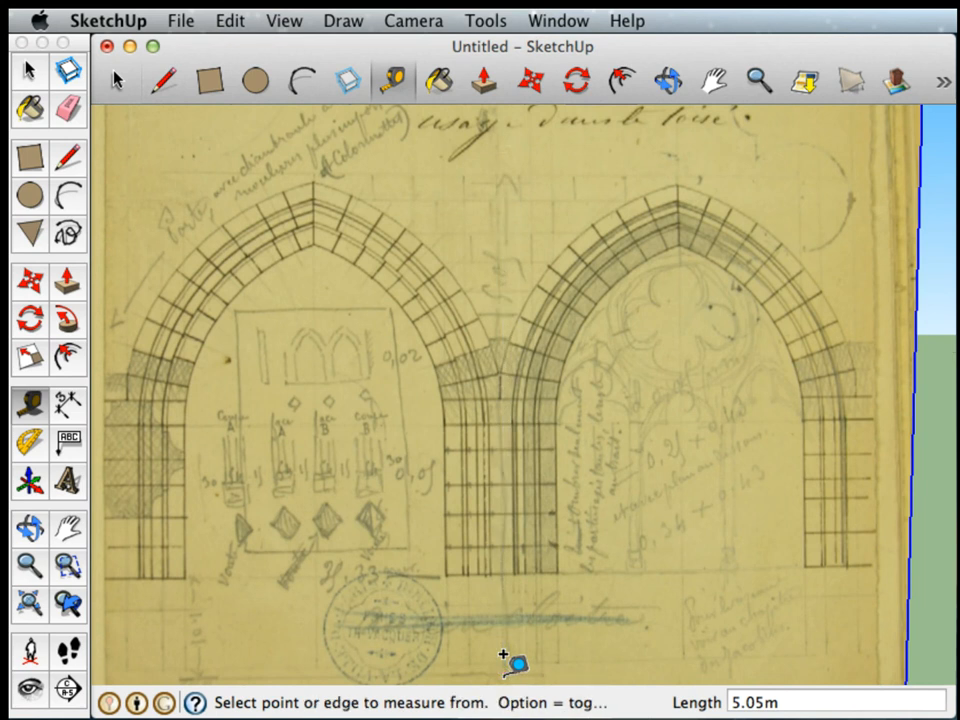
mouse_move(548, 347)
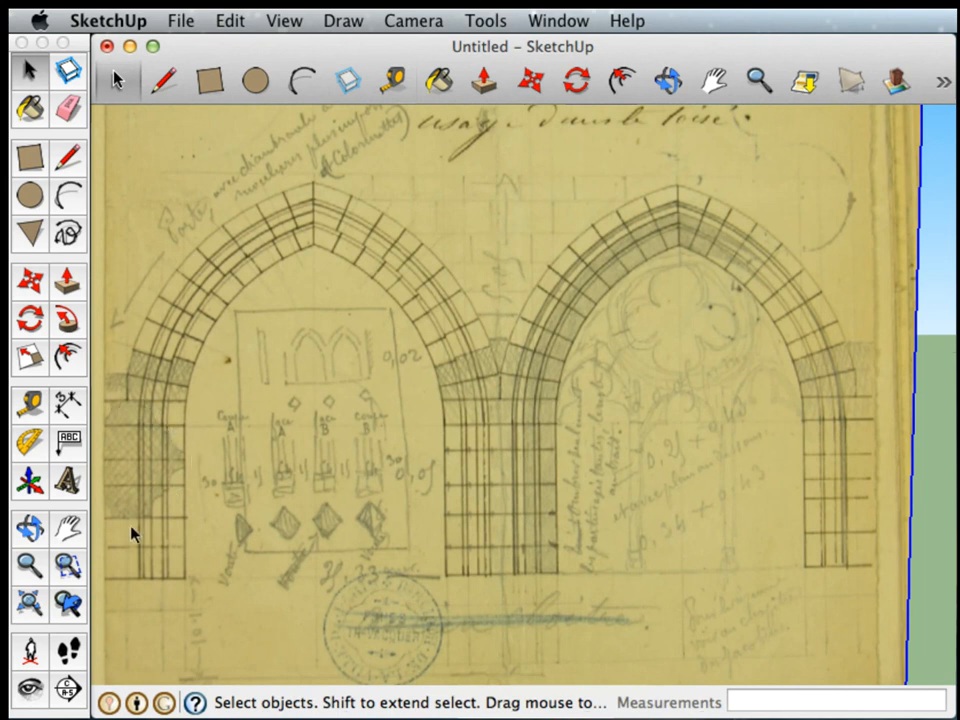
mouse_move(218, 273)
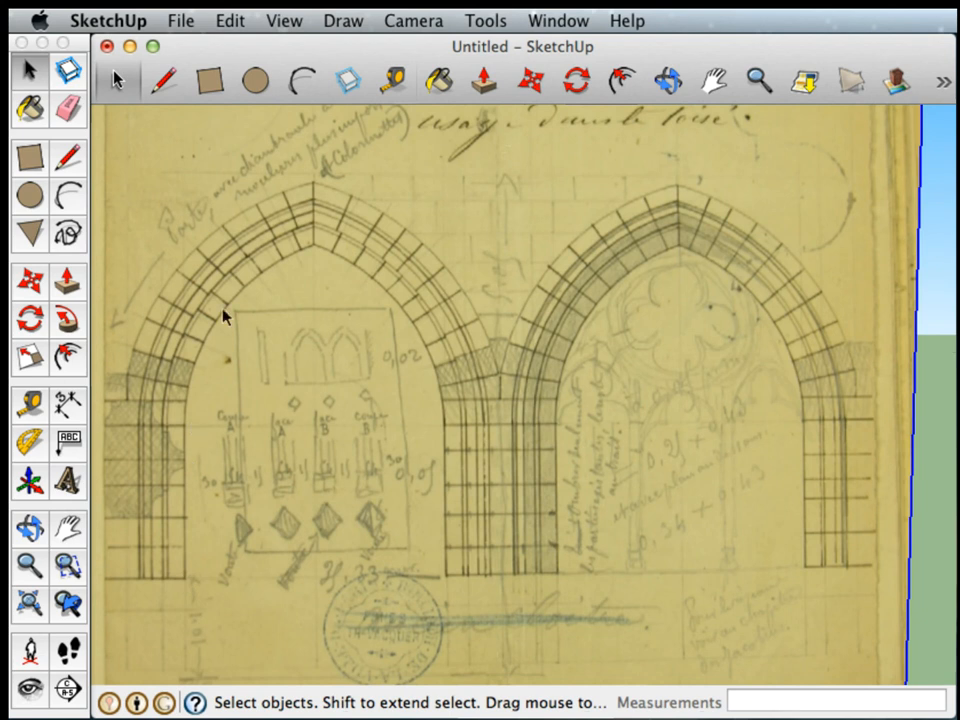
mouse_move(450, 585)
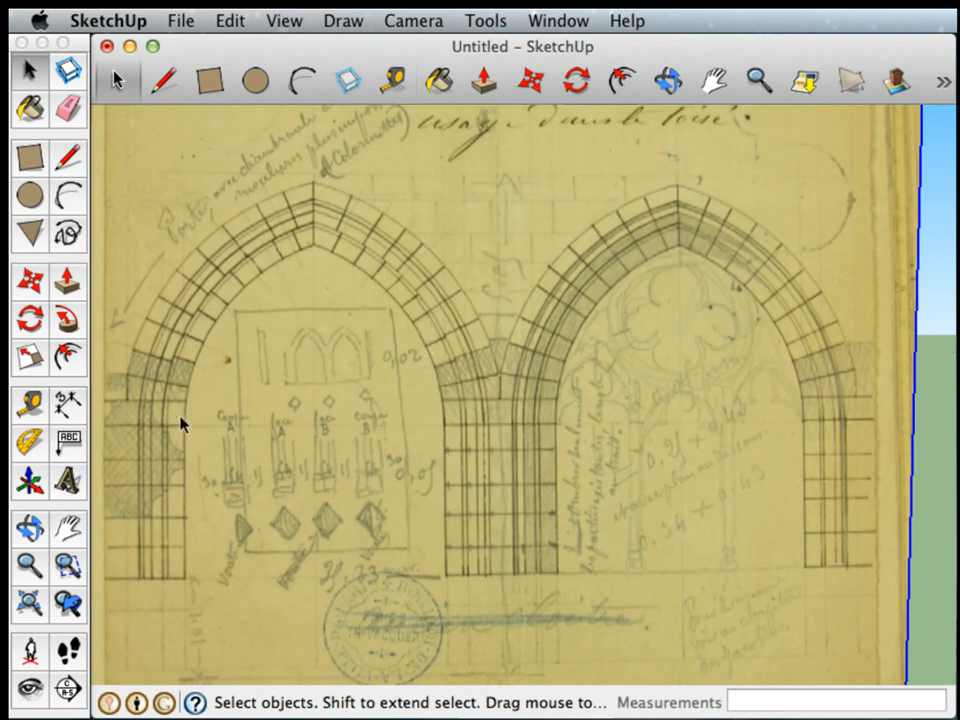
mouse_move(343, 281)
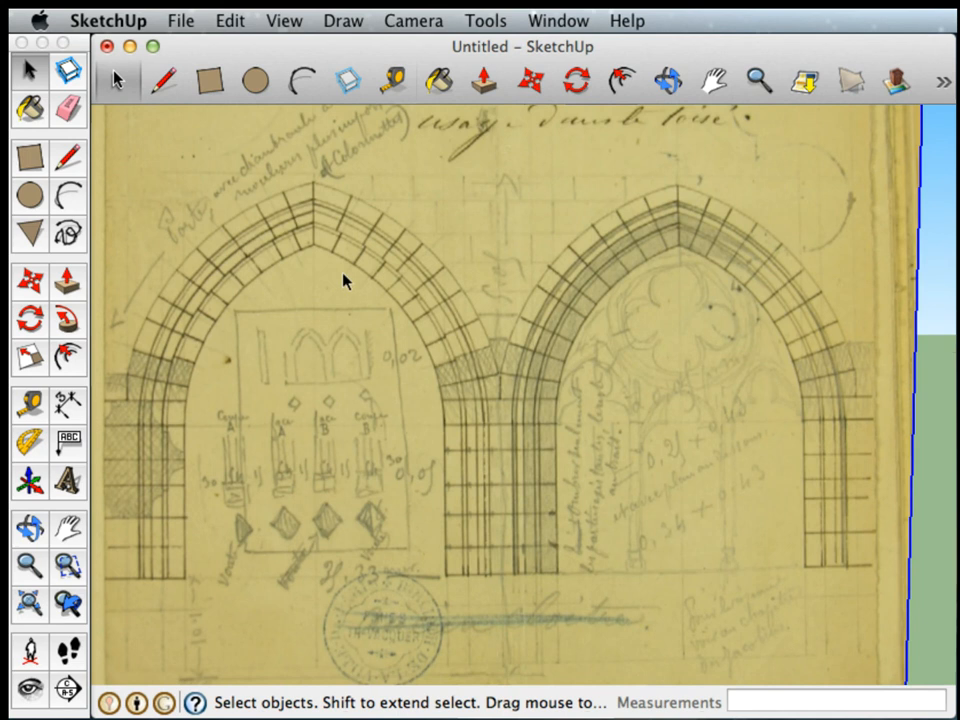